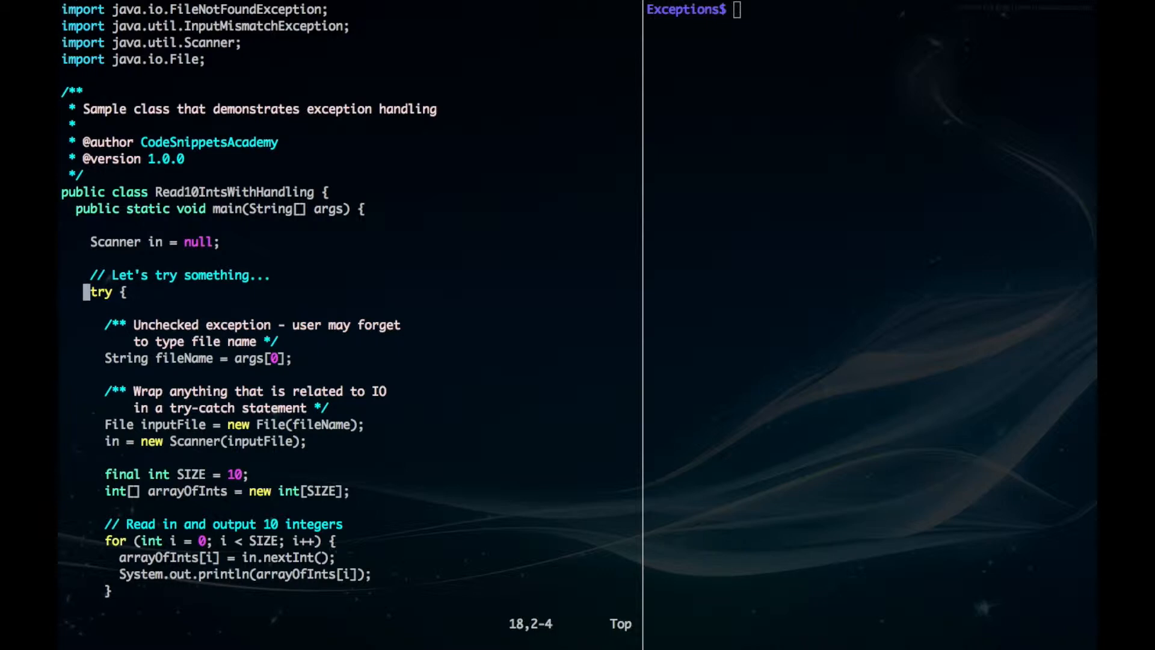
Run java Read10IntsWithHandling with no argument to trigger the ArrayIndexOutOfBounds handler.
{"action": "key", "text": "Down"}
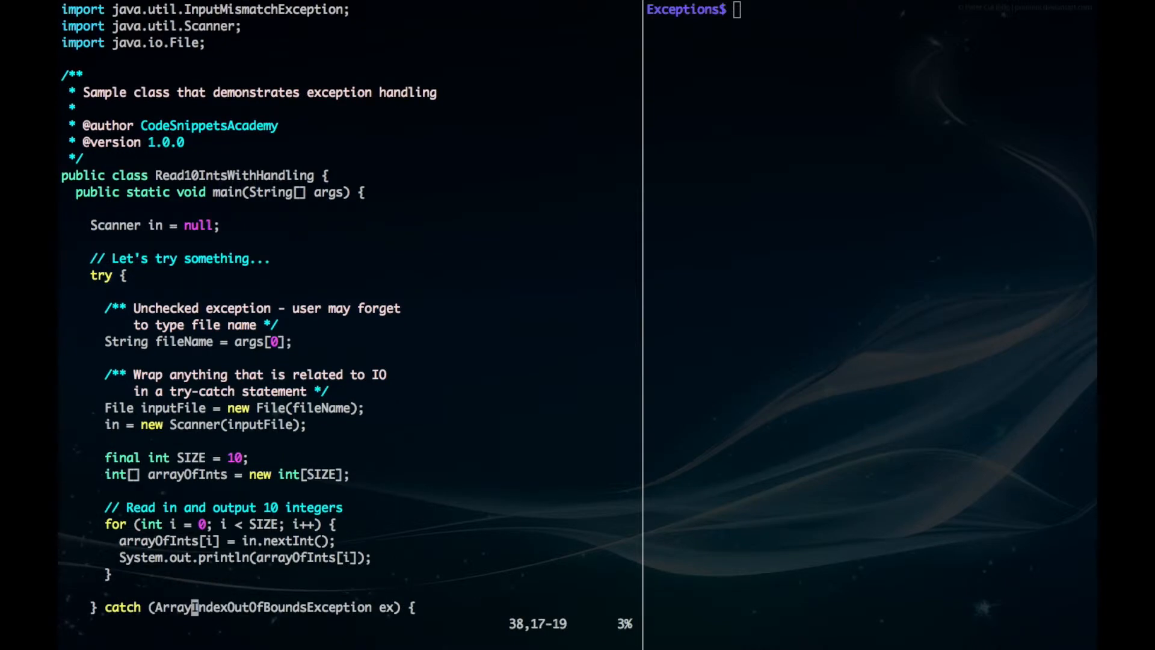
{"action": "scroll", "scroll_direction": "down", "scroll_amount": 3}
{"action": "type", "text": "ls"}
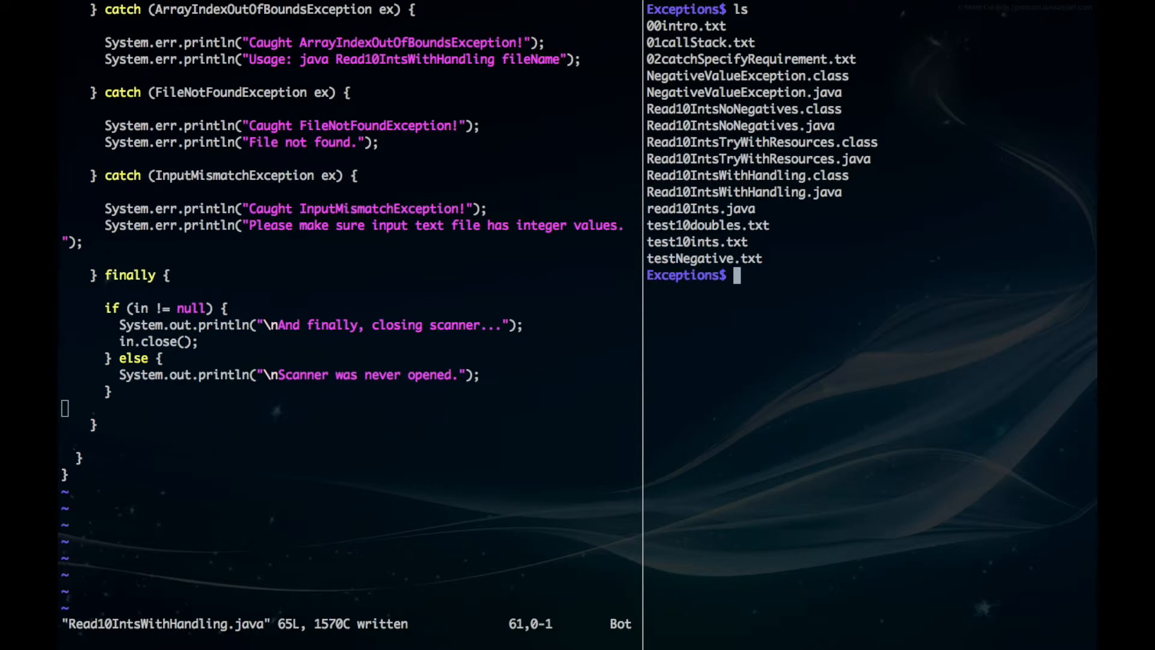
{"action": "type", "text": "java Read"}
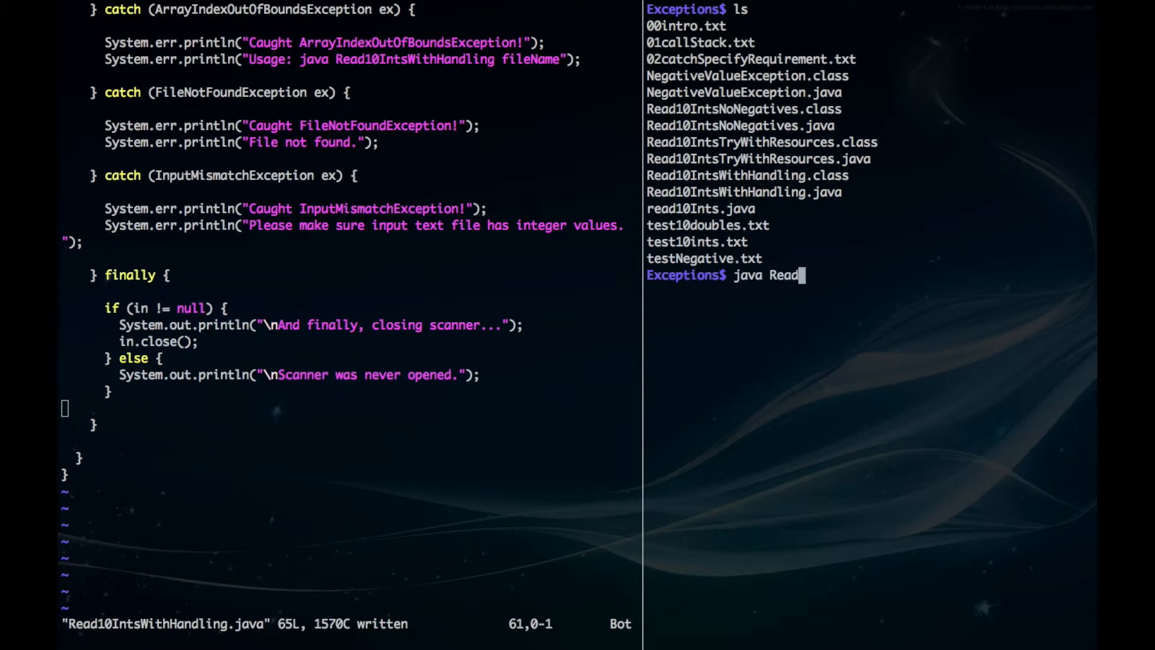
{"action": "type", "text": "10IntsWIth"}
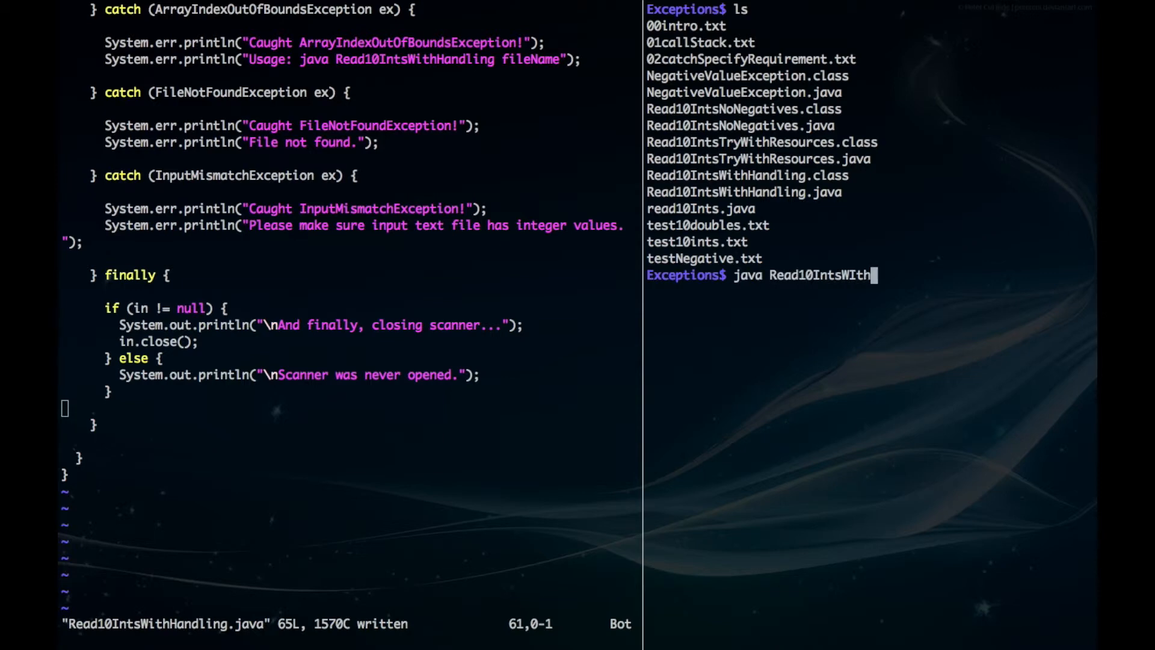
{"action": "type", "text": "Handling."}
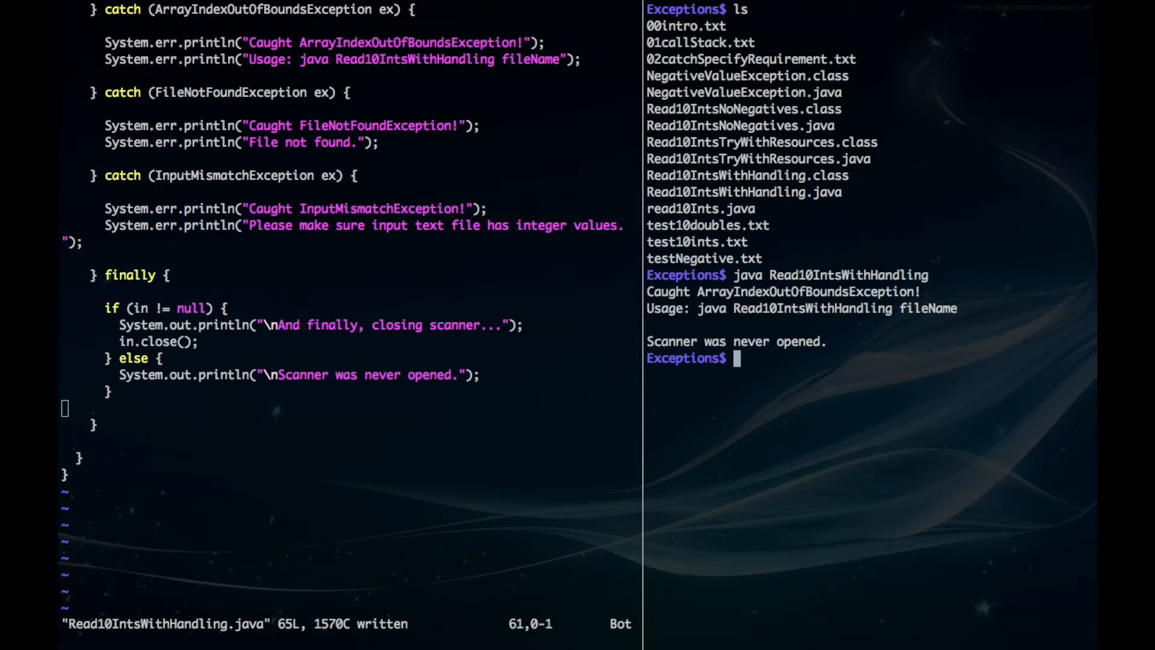
Run it with bogus file name asdfads to trigger the FileNotFound handler.
{"action": "type", "text": "java Read10IntsWithHandling"}
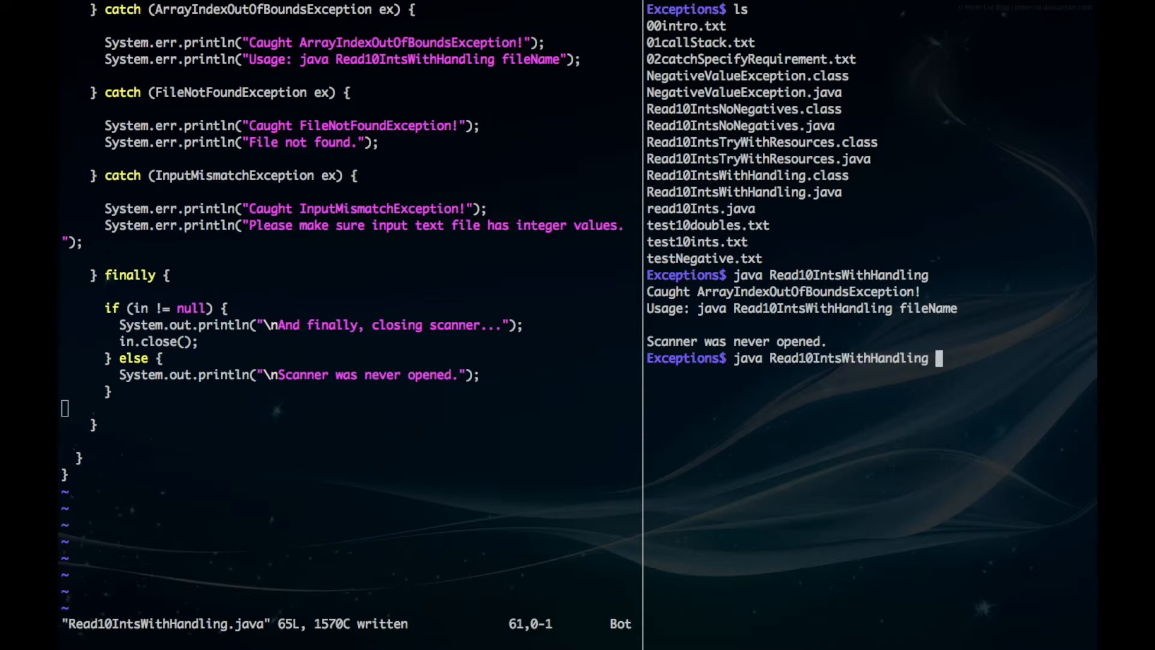
{"action": "type", "text": "asdfads"}
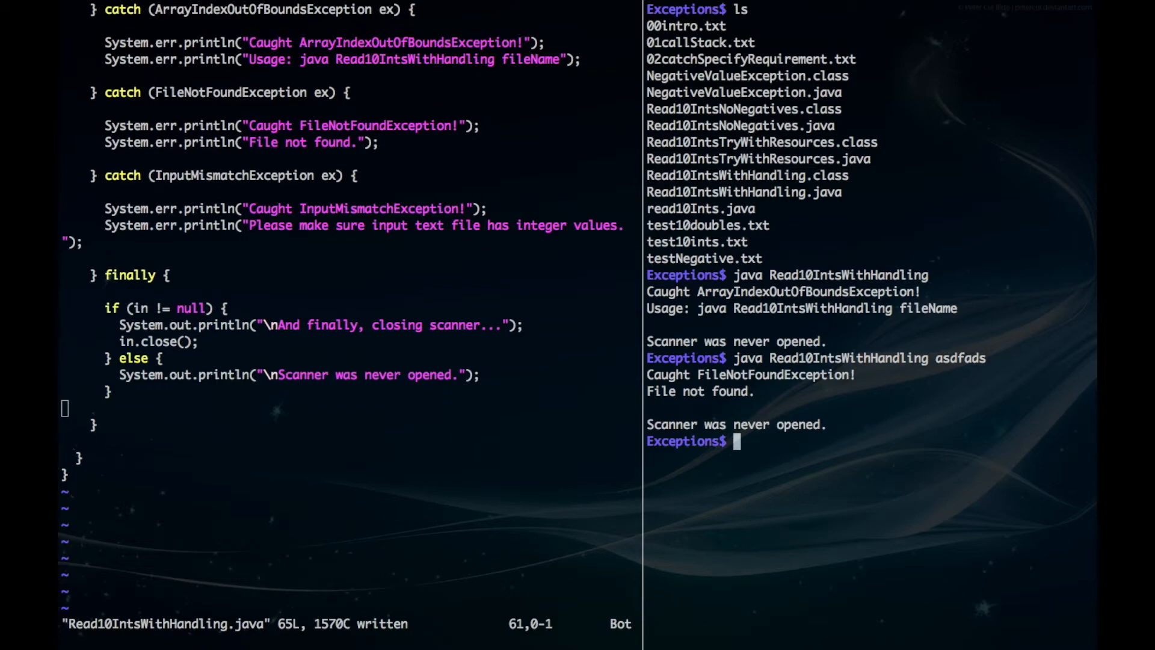
{"action": "type", "text": "java Read10IntsWithHandling a"}
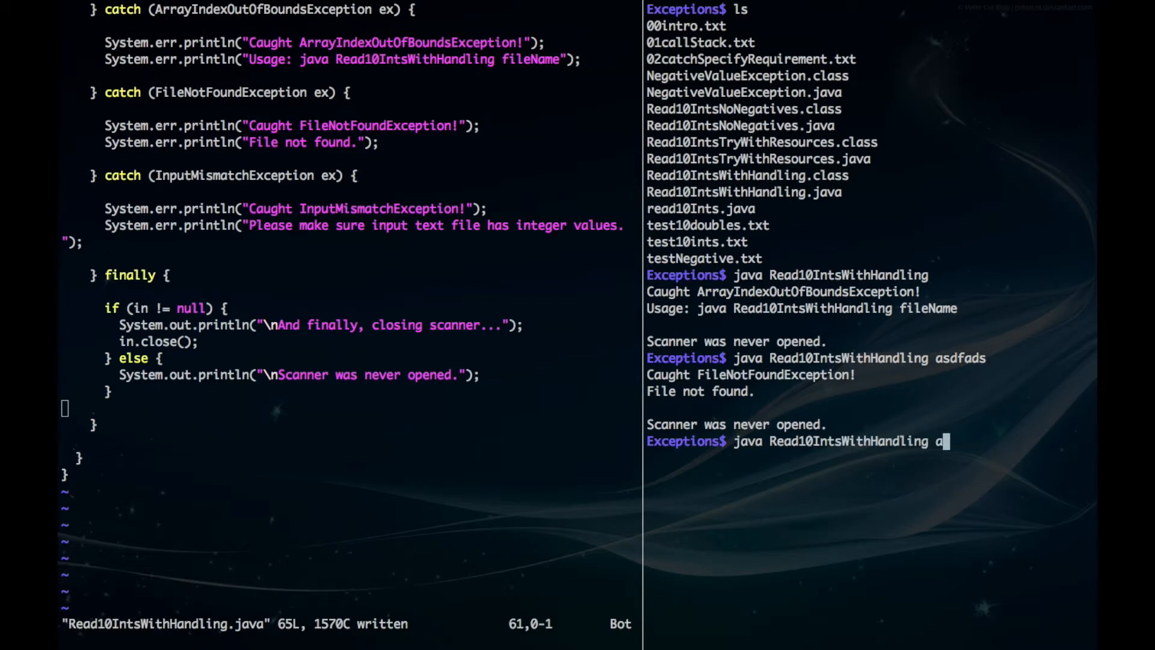
Run java Read10IntsWithHandling test10doubles.txt so the InputMismatchException is caught.
{"action": "type", "text": "test10"}
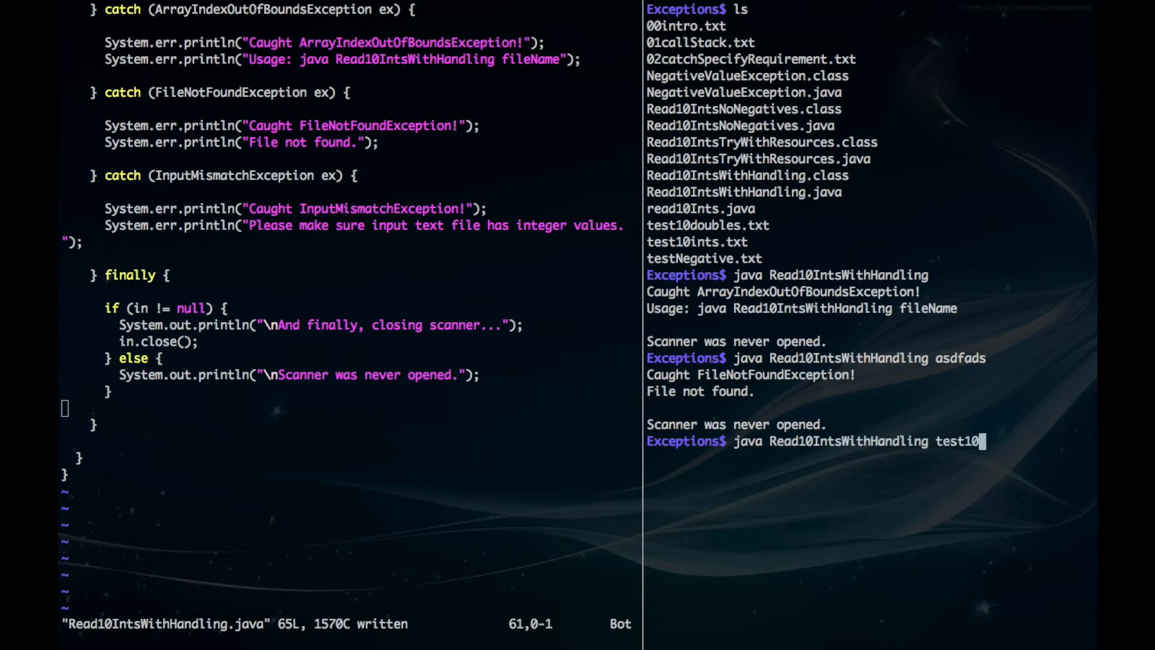
{"action": "type", "text": "doubles.txt"}
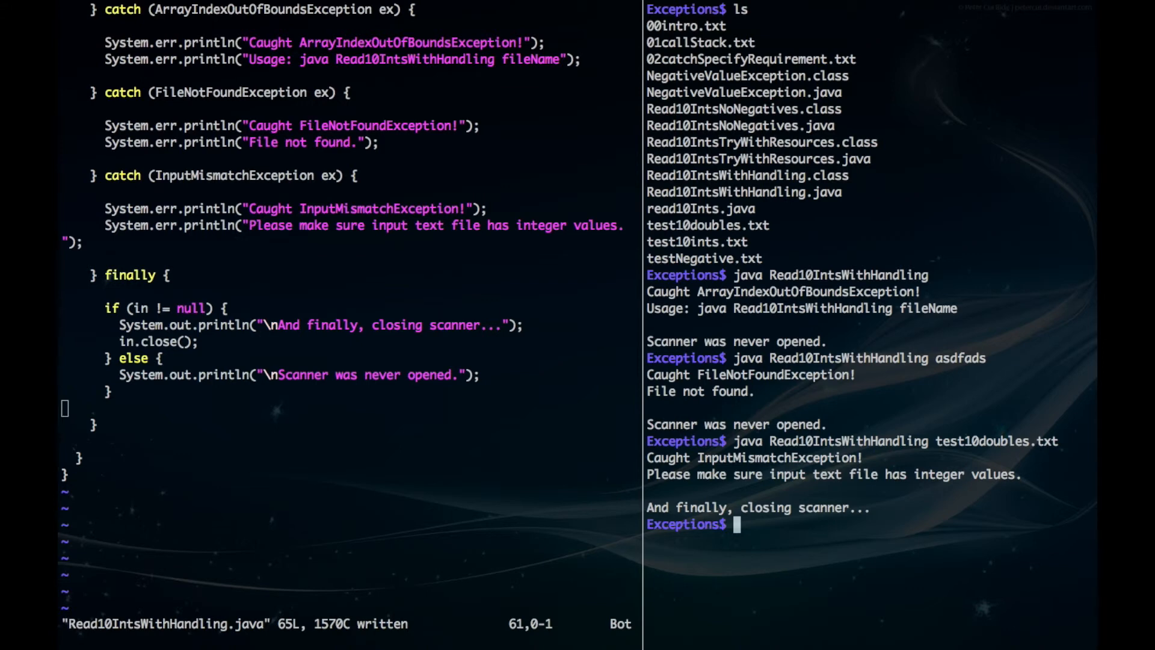
{"action": "type", "text": "java Read10IntsWithHandling test10doubles"}
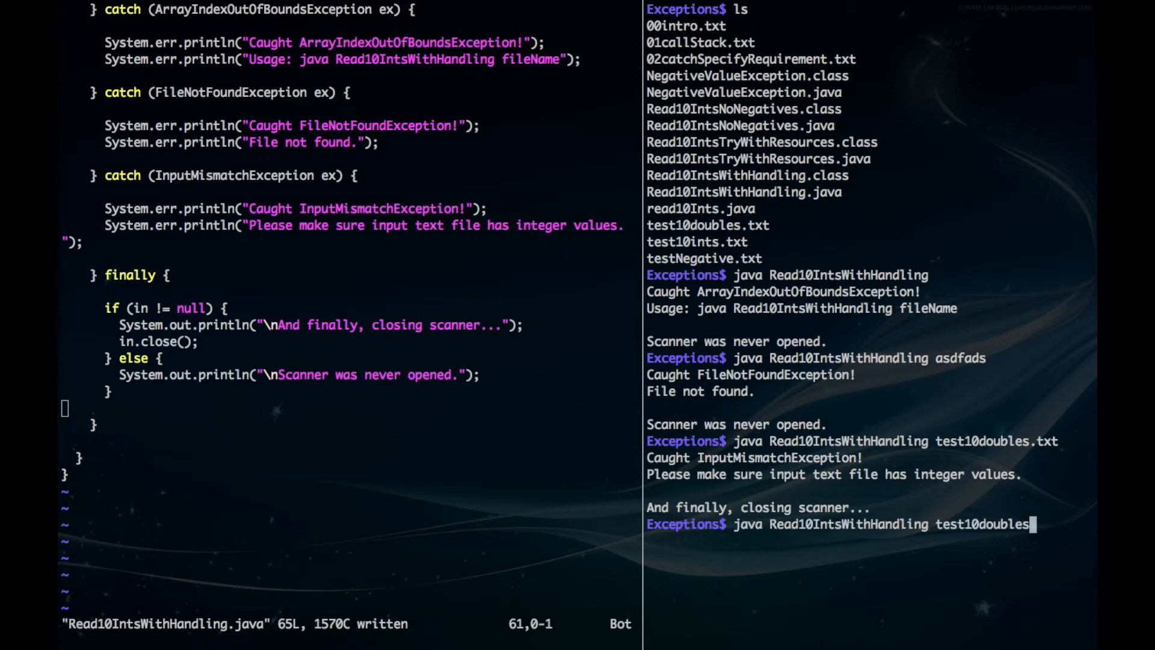
Recall the command and replace the file name with test10ints.txt.
{"action": "key", "text": "BackSpace"}
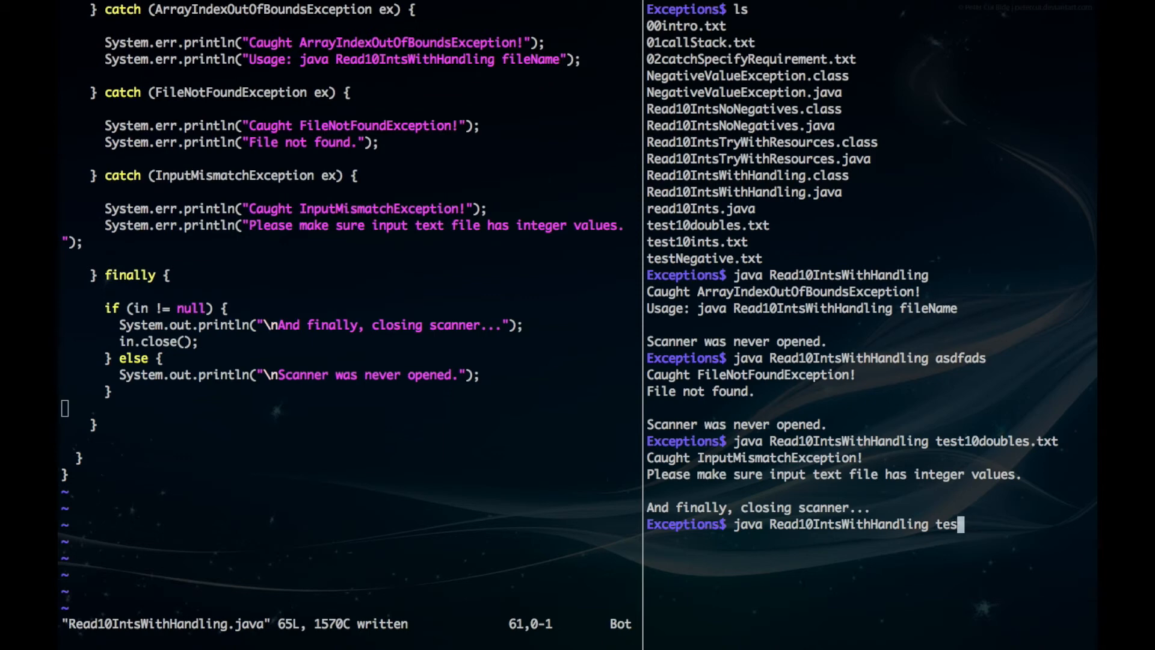
{"action": "key", "text": "BackSpace"}
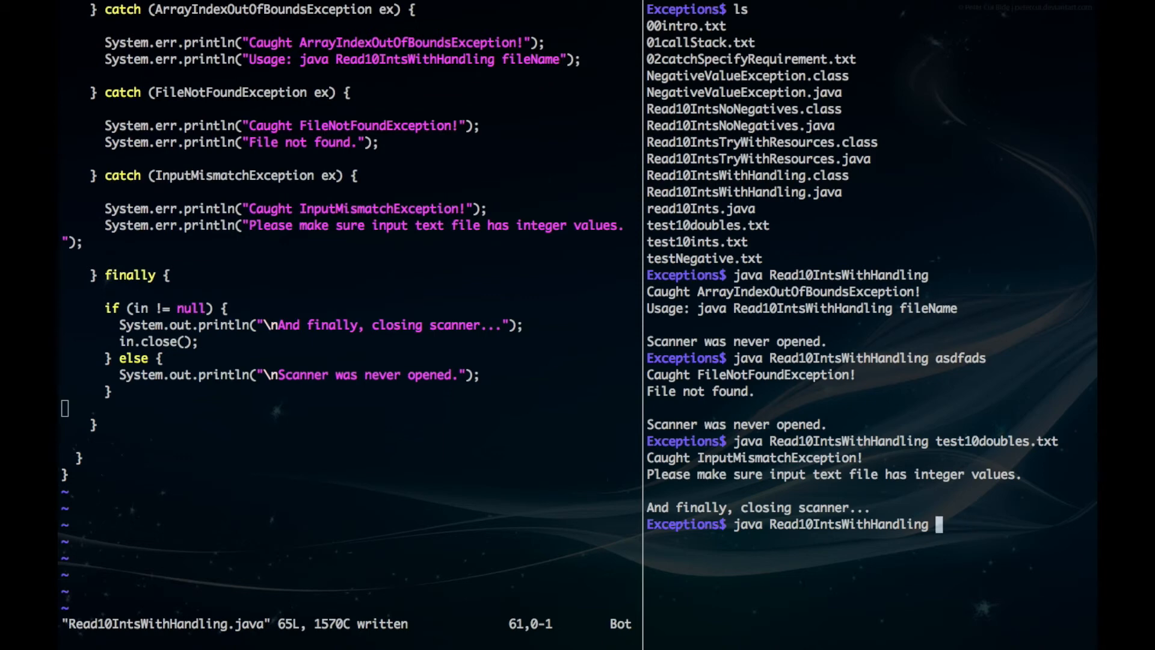
{"action": "type", "text": "test10ints."}
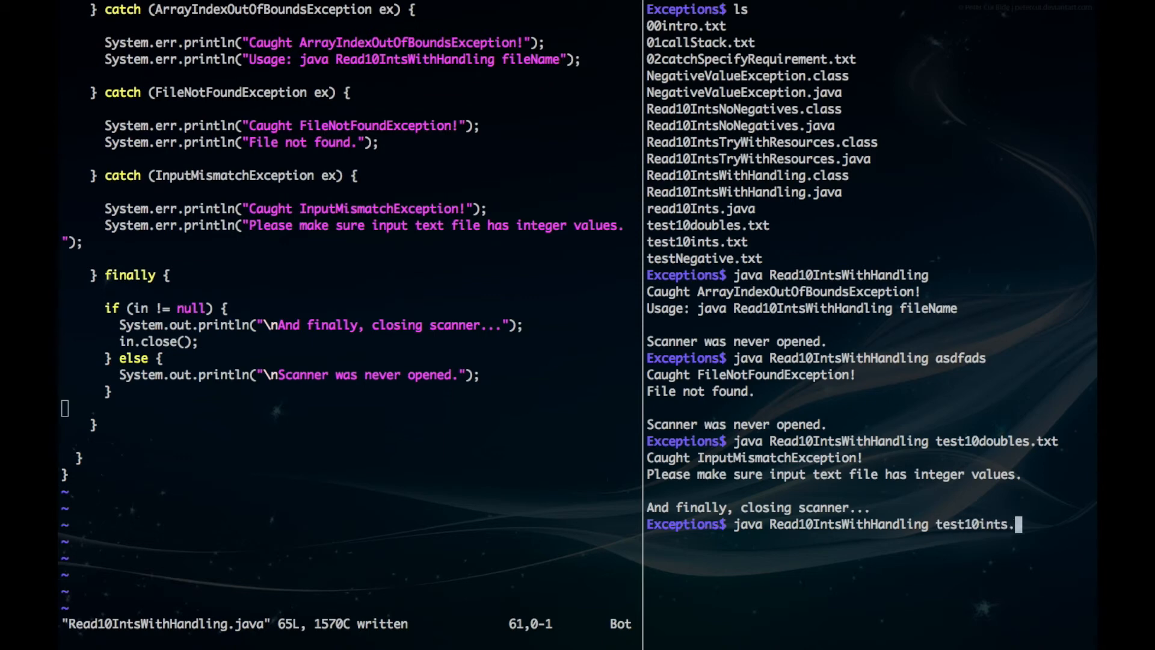
{"action": "type", "text": "txt"}
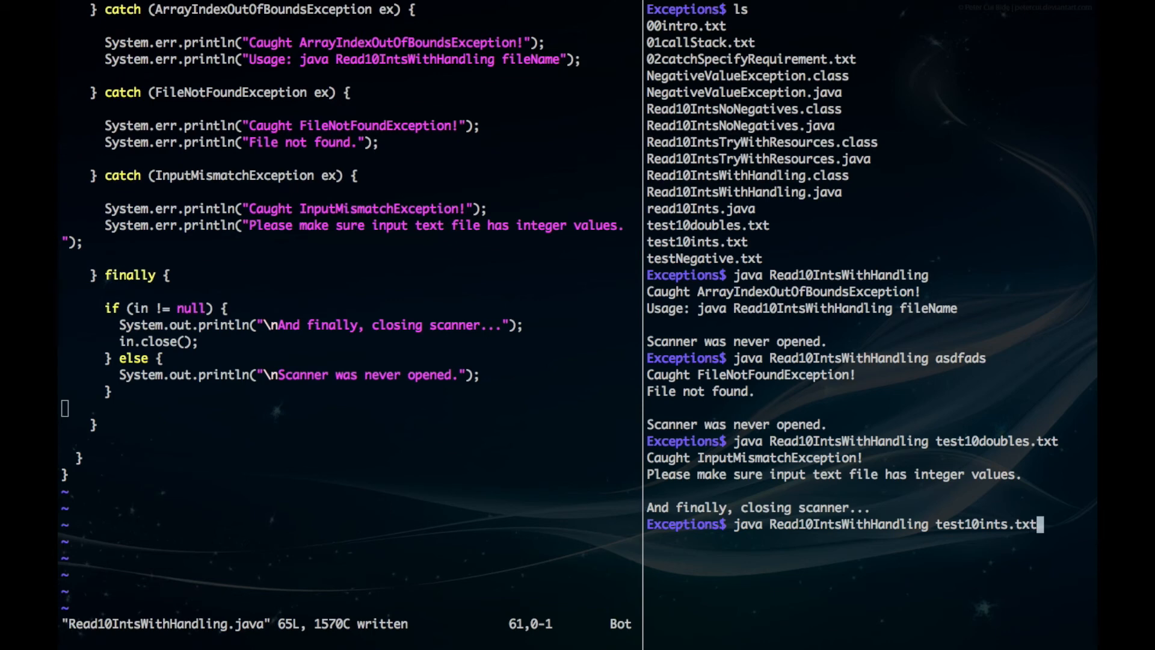